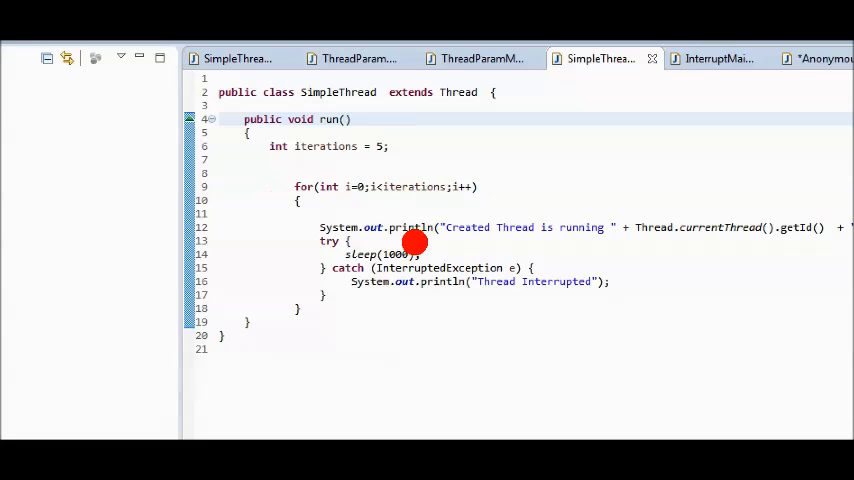
mouse_move(525, 291)
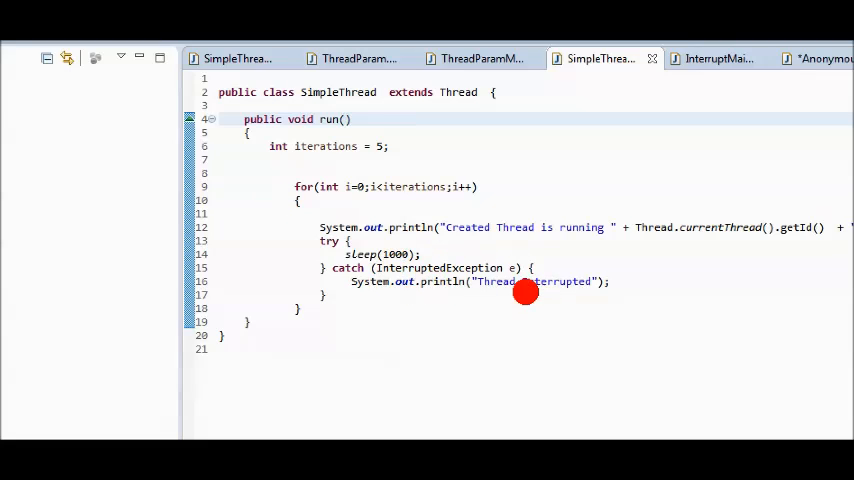
mouse_move(520, 278)
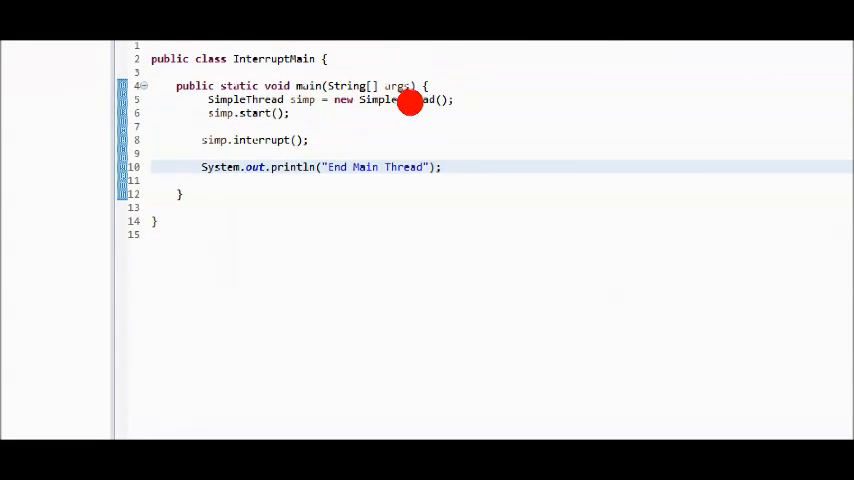
mouse_move(277, 152)
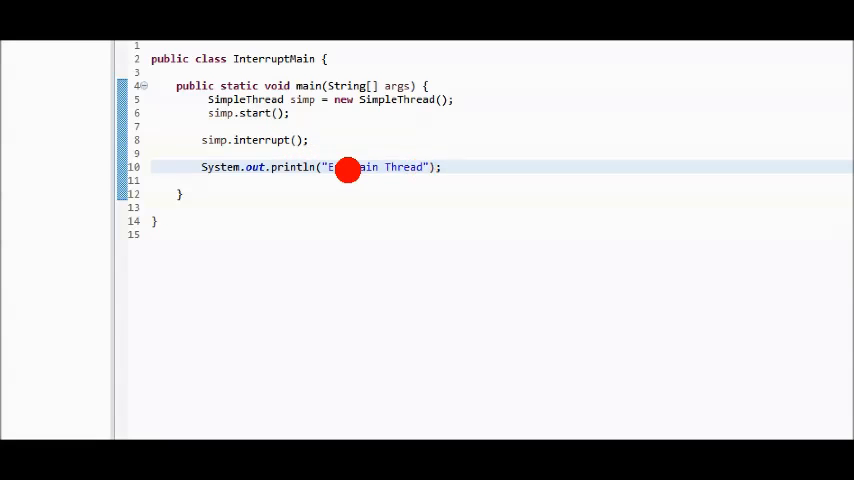
mouse_move(378, 162)
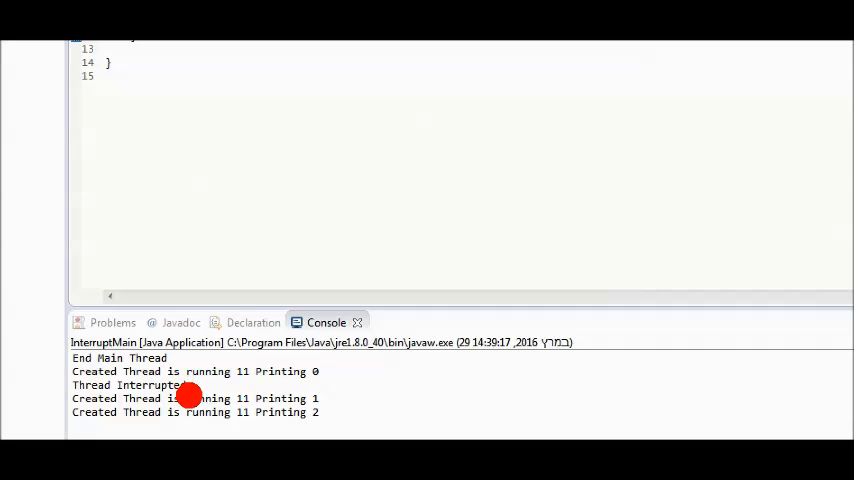
mouse_move(84, 408)
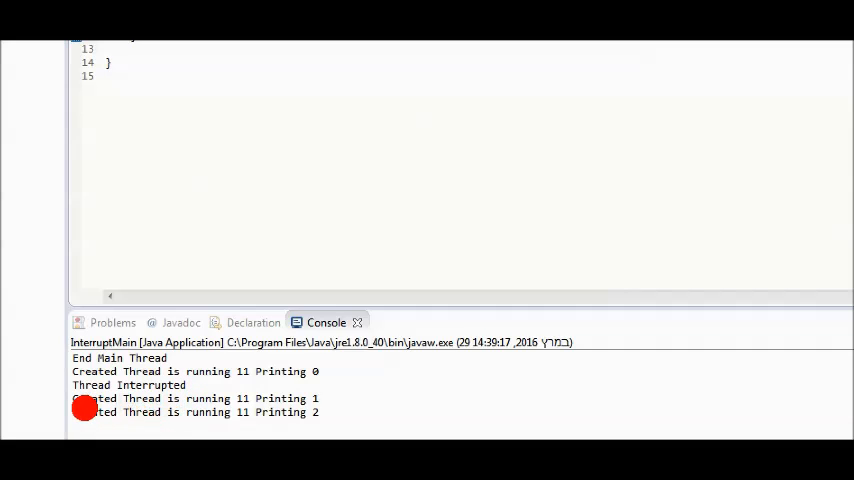
mouse_move(290, 412)
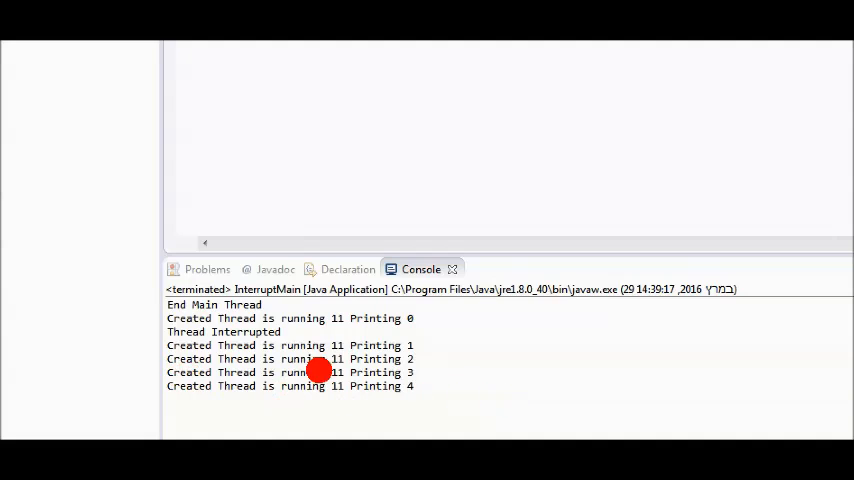
mouse_move(403, 241)
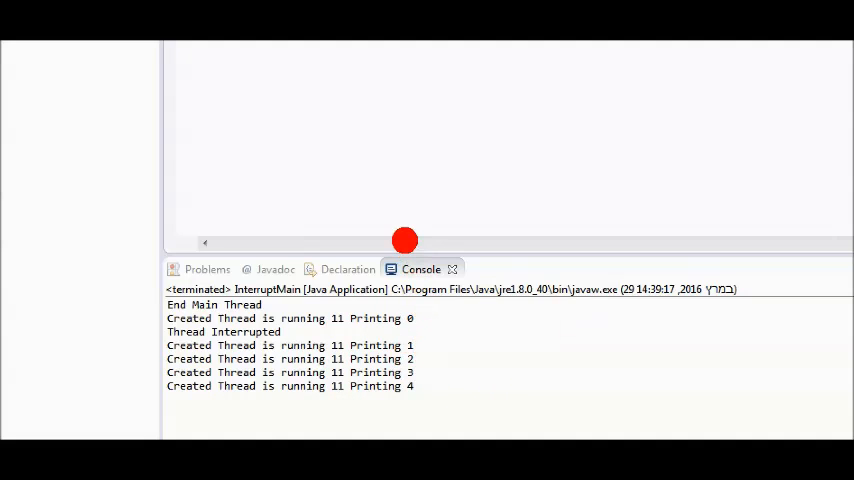
mouse_move(400, 218)
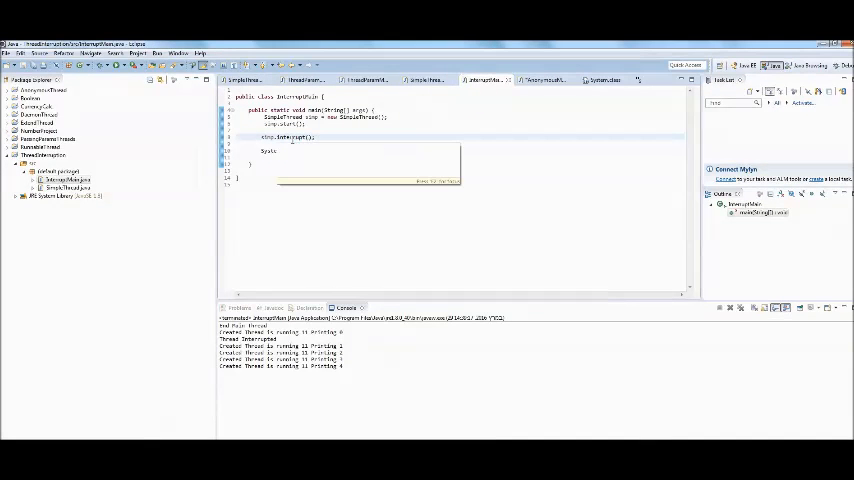
type("System.out.println(\"End Main Thread\");")
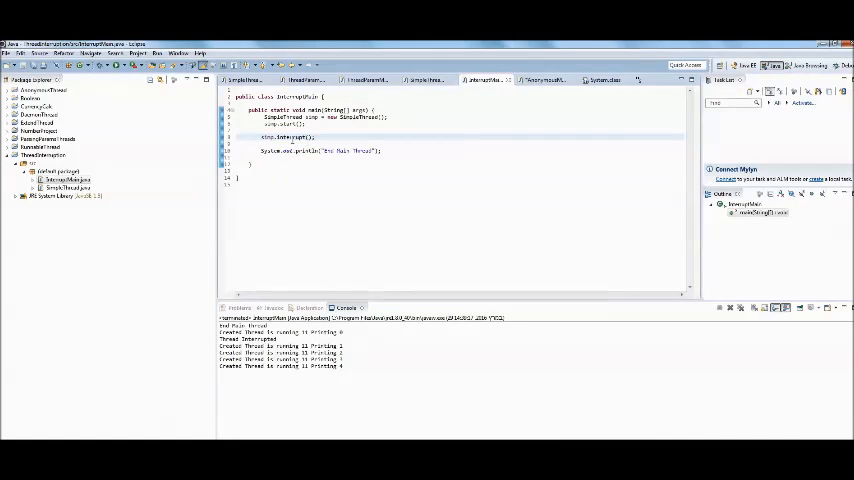